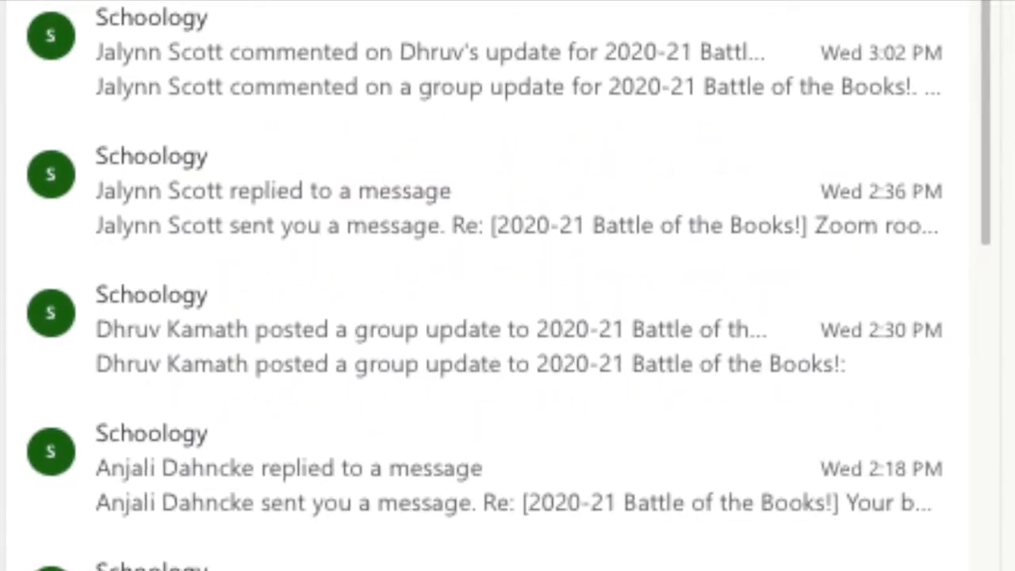
- Go from the home feed to the Account settings page via the top-right account menu
scroll("down", 3)
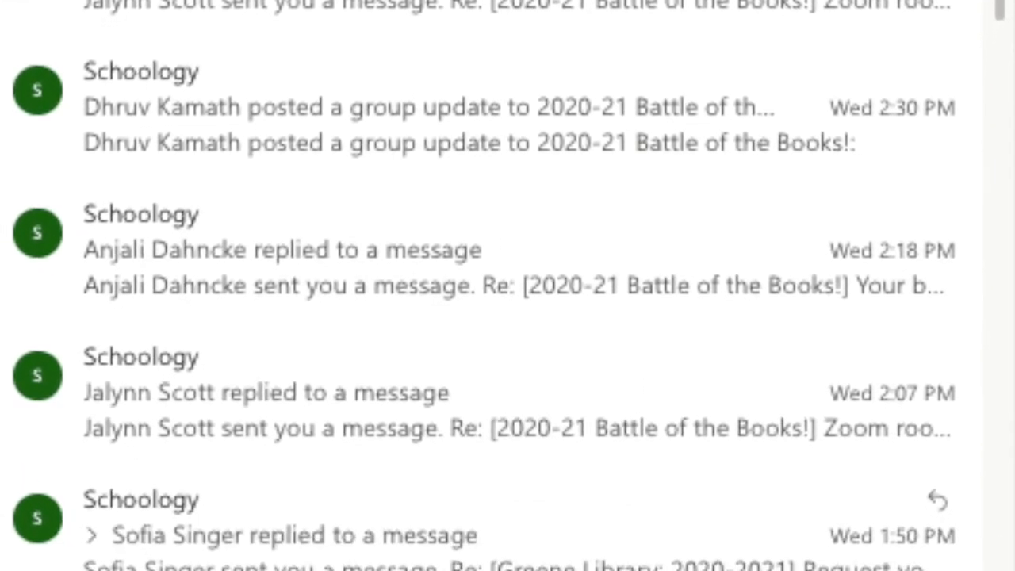
scroll("down", 3)
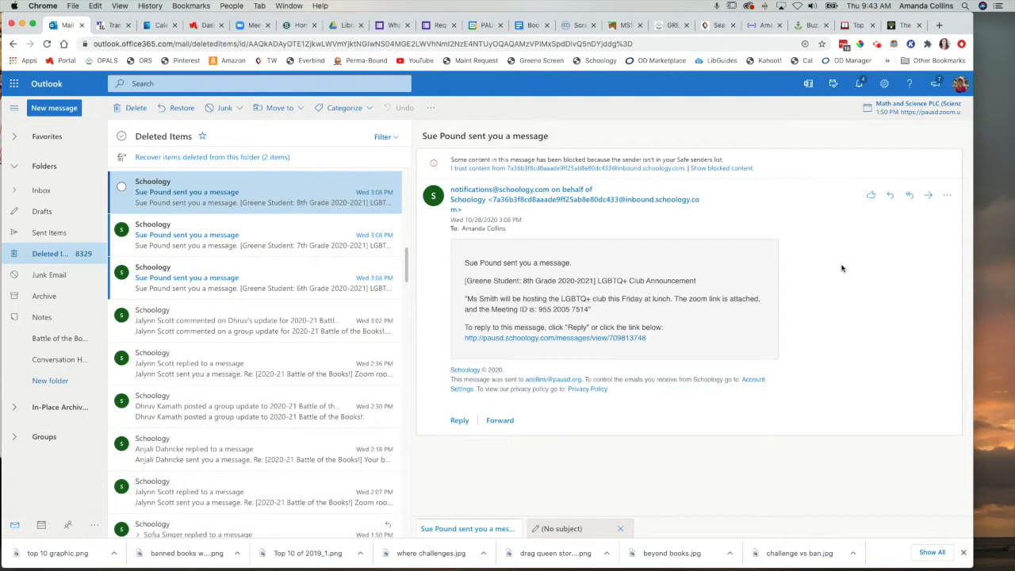
mouse_move(293, 213)
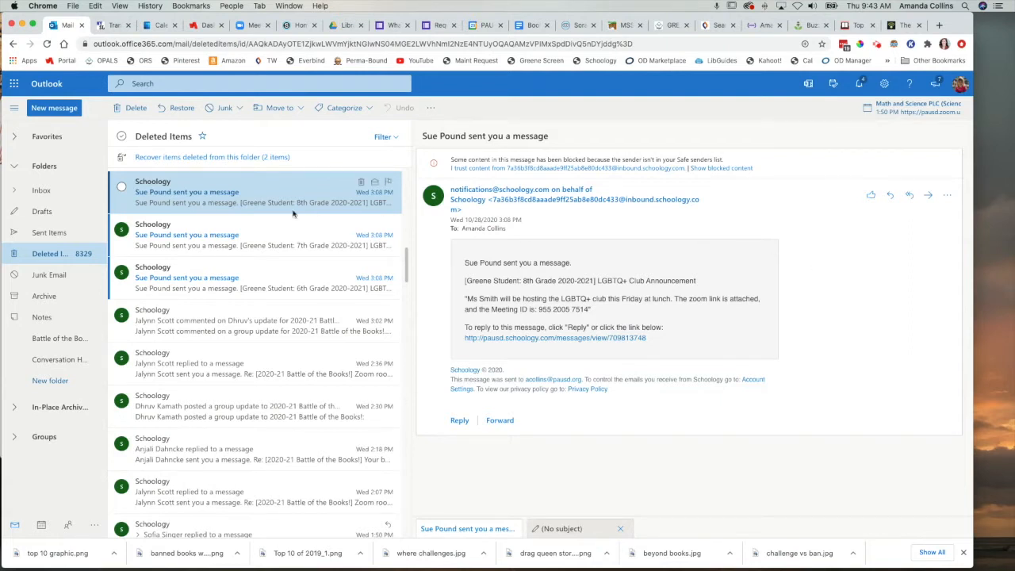
mouse_move(305, 203)
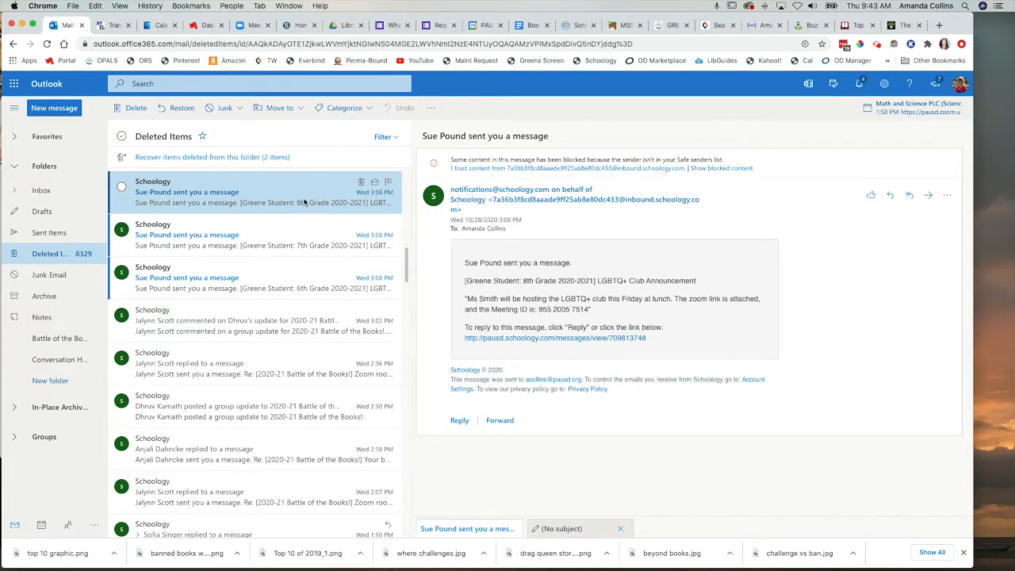
mouse_move(293, 193)
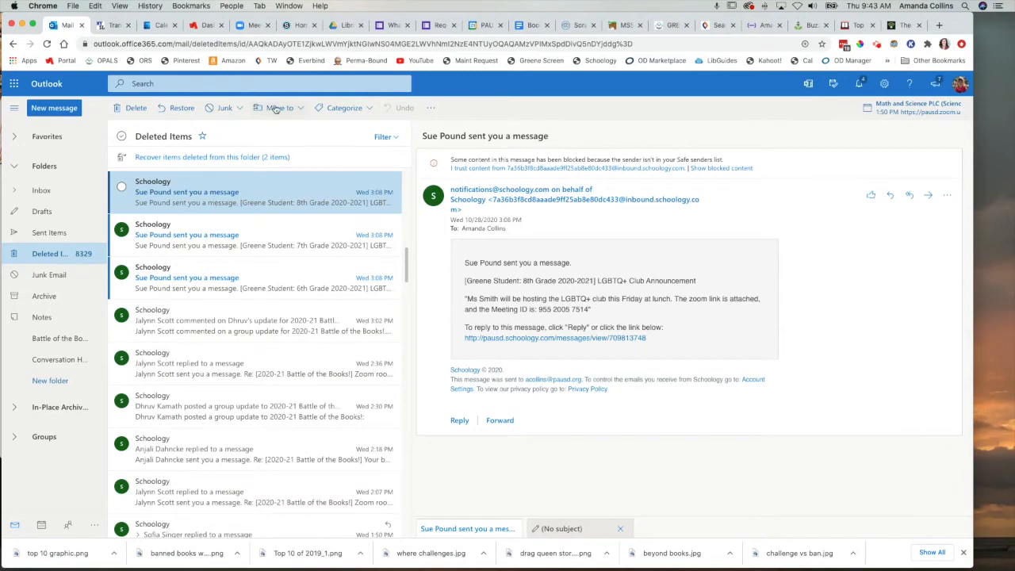
left_click(288, 26)
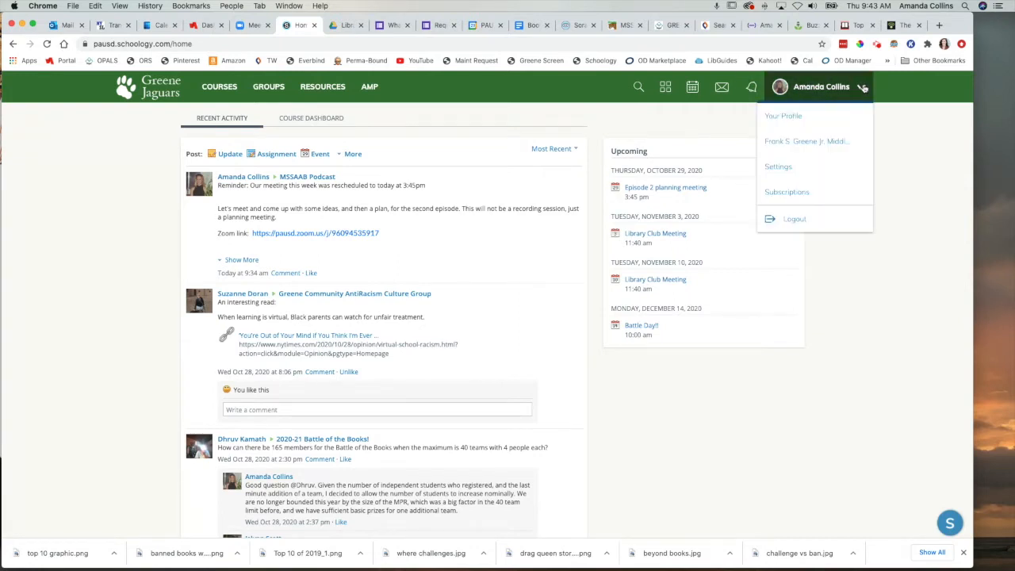
mouse_move(779, 166)
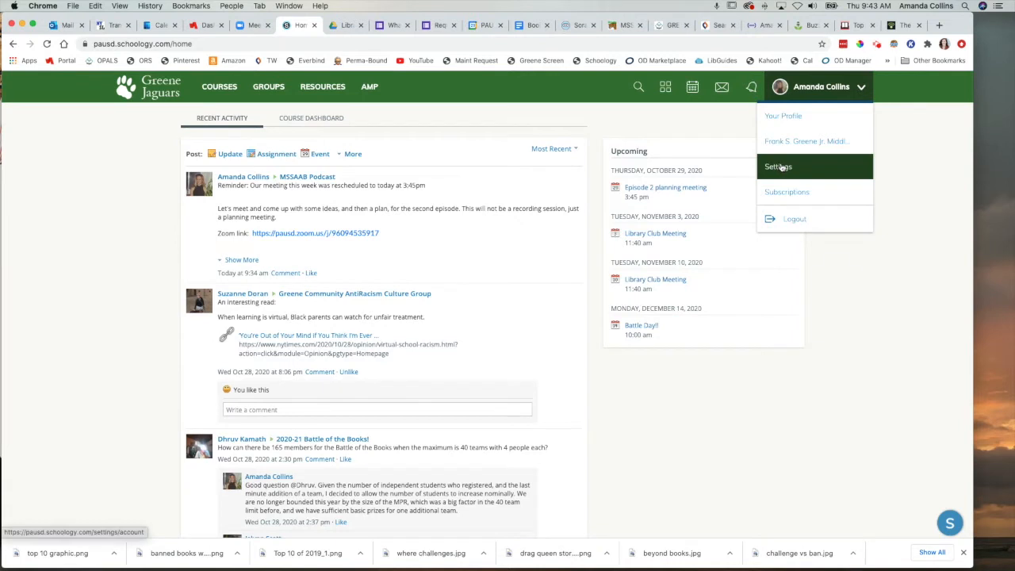
left_click(780, 166)
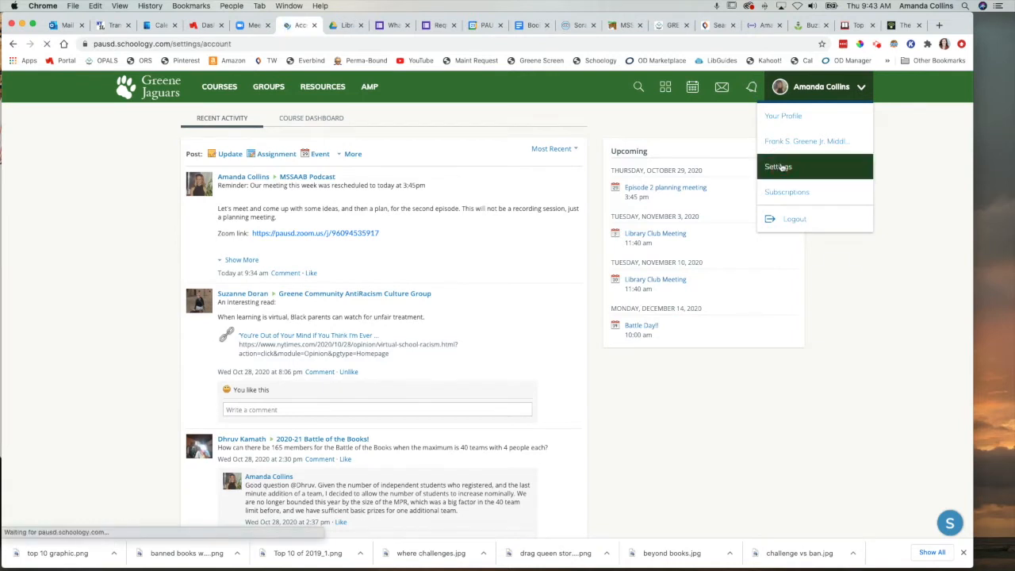
left_click(780, 166)
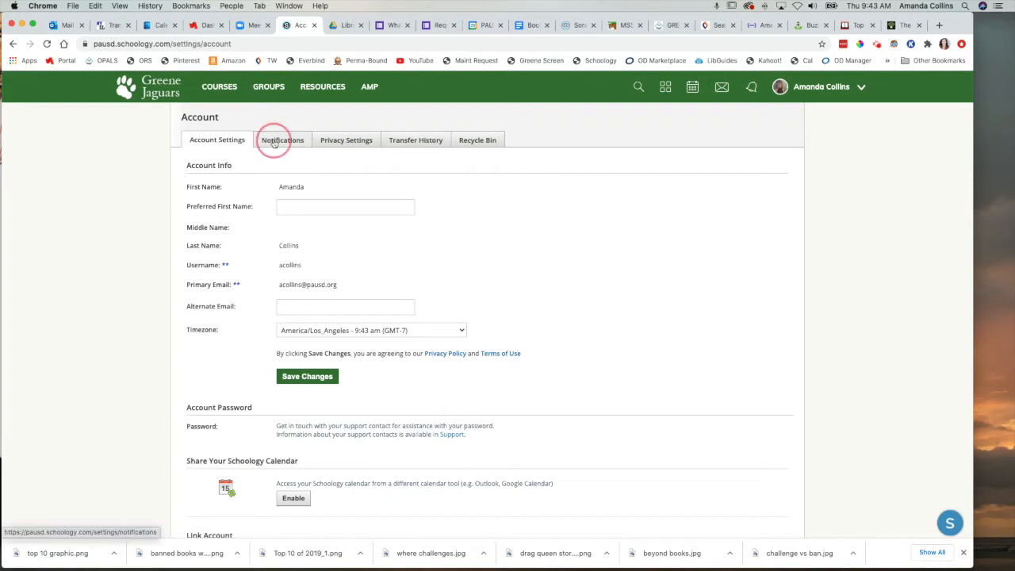
- Show the Notifications settings listing Email and Mobile options for course and group activity
left_click(282, 140)
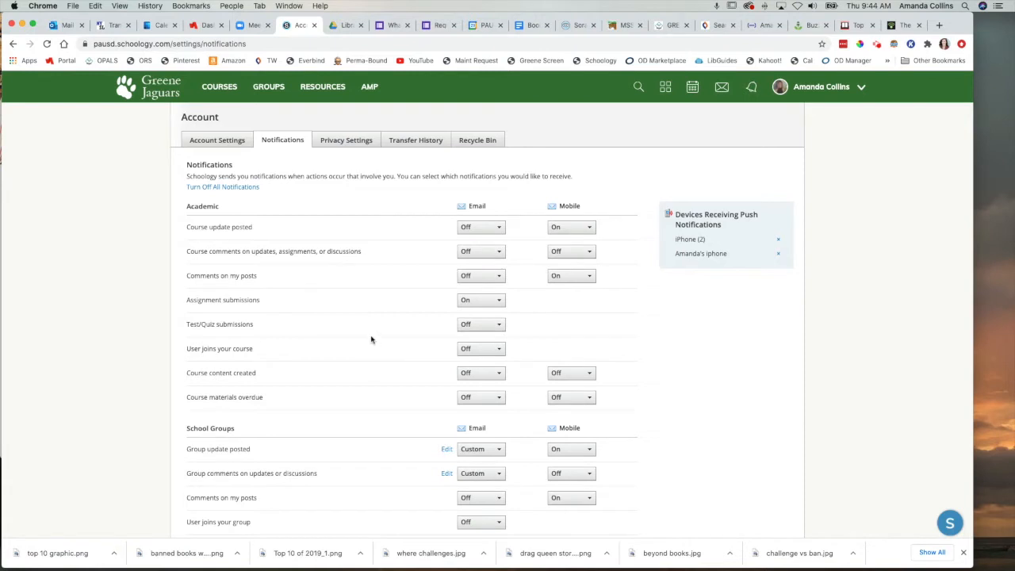
mouse_move(444, 247)
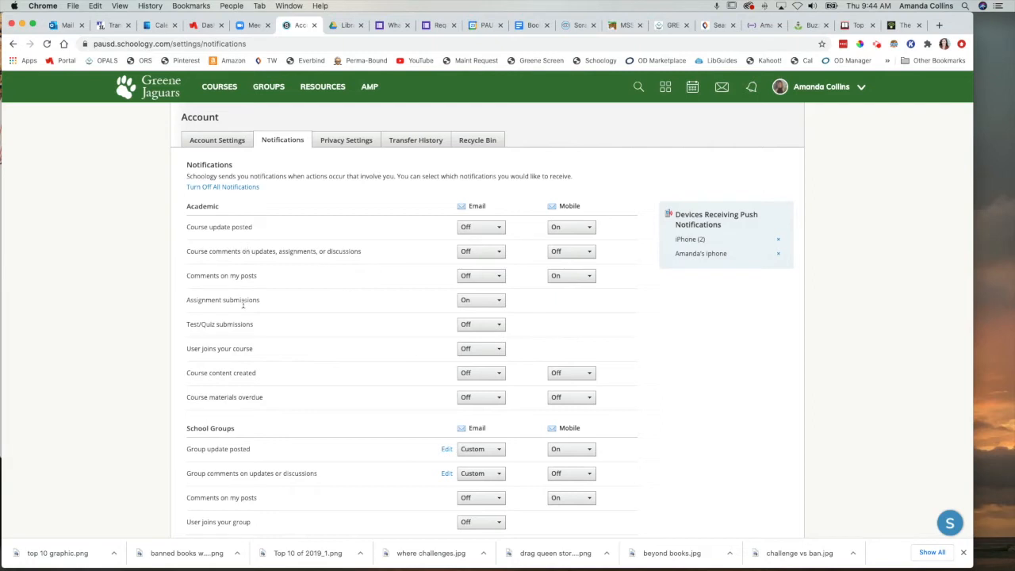
mouse_move(309, 442)
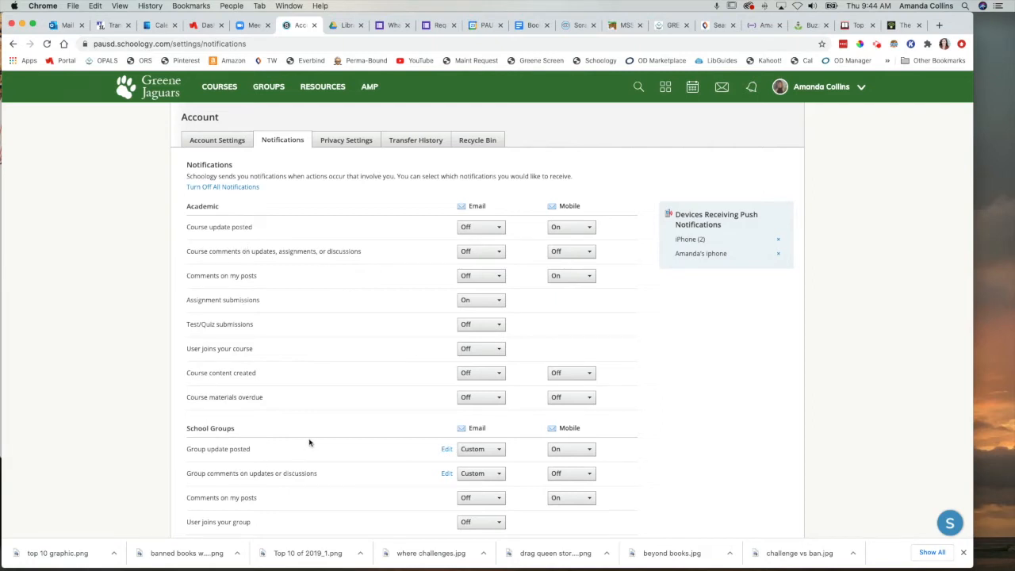
scroll("down", 3)
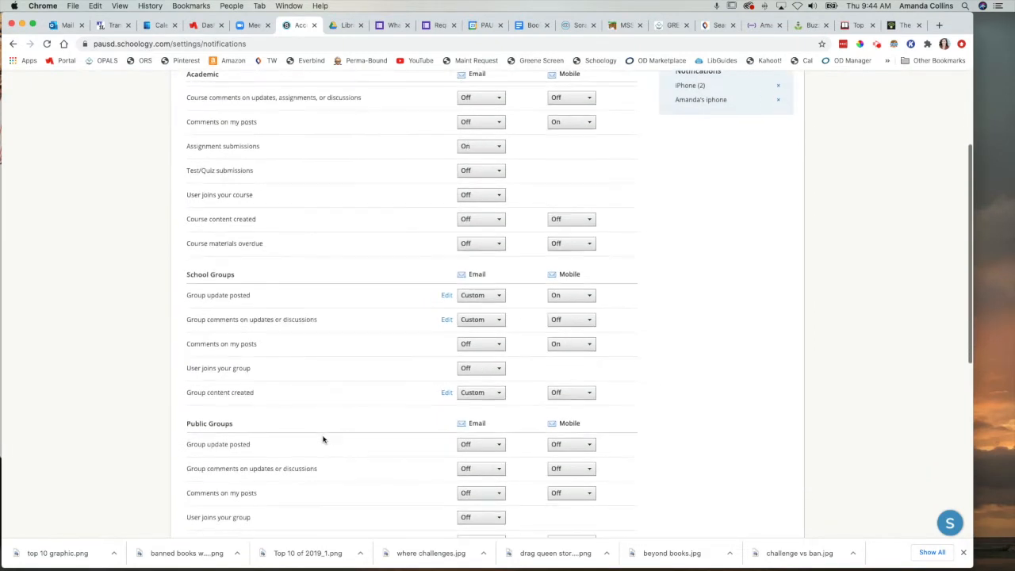
scroll("down", 3)
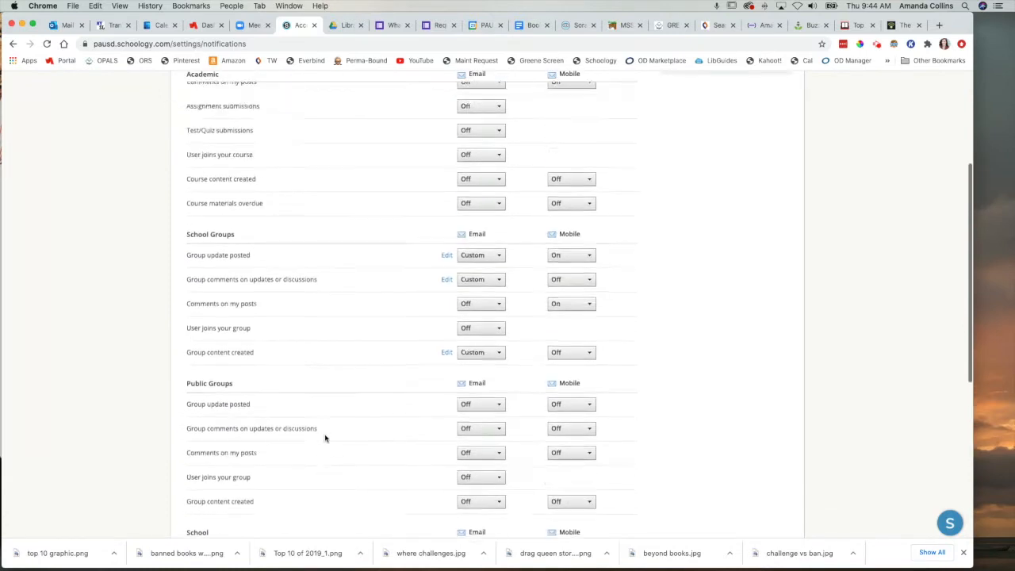
scroll("up", 3)
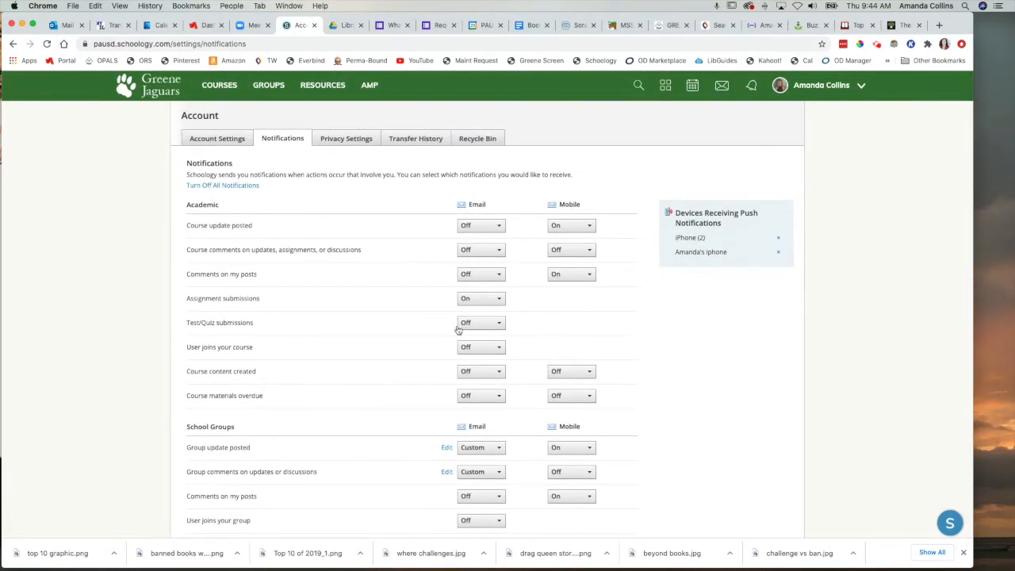
left_click(480, 298)
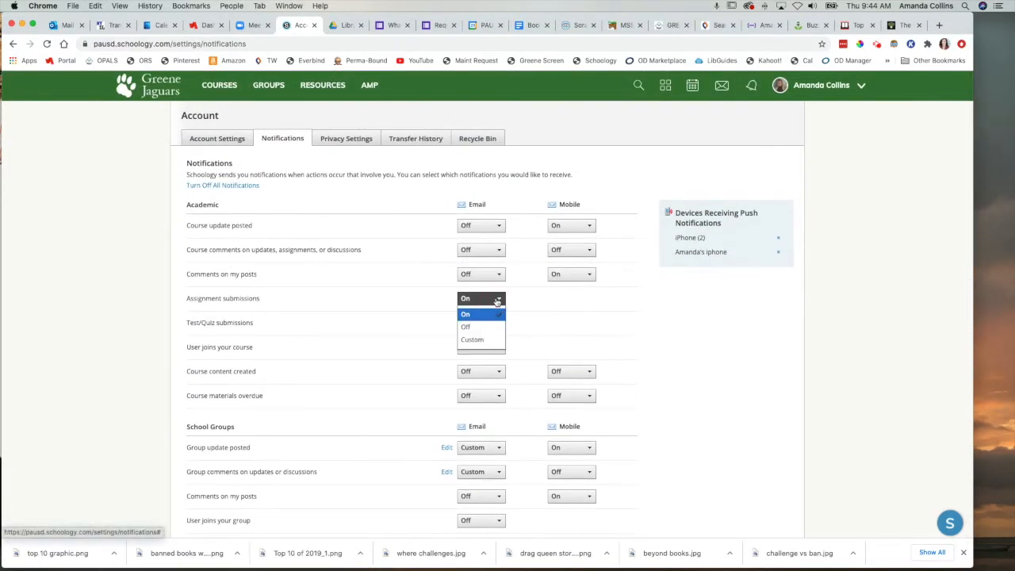
left_click(466, 326)
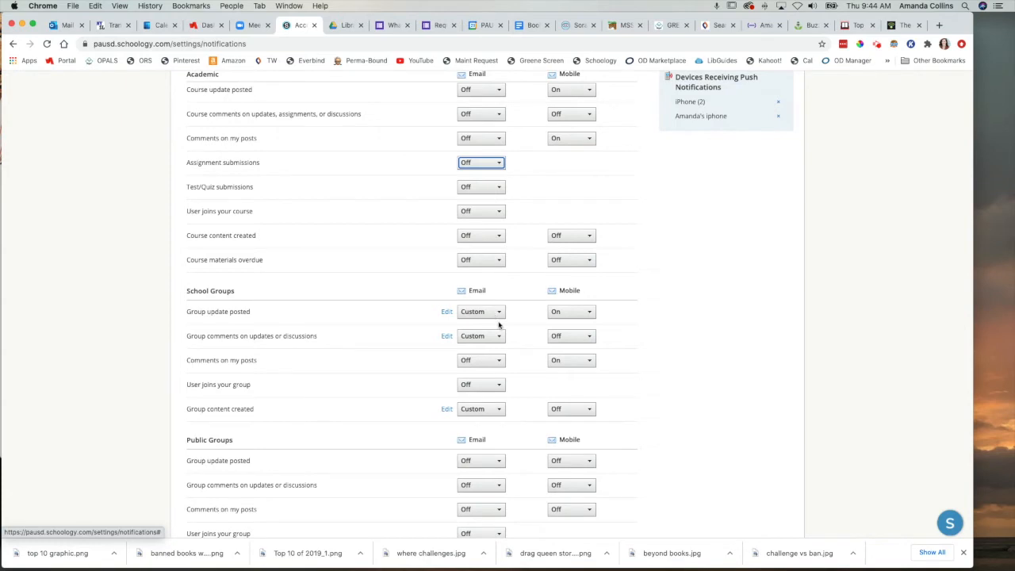
mouse_move(399, 380)
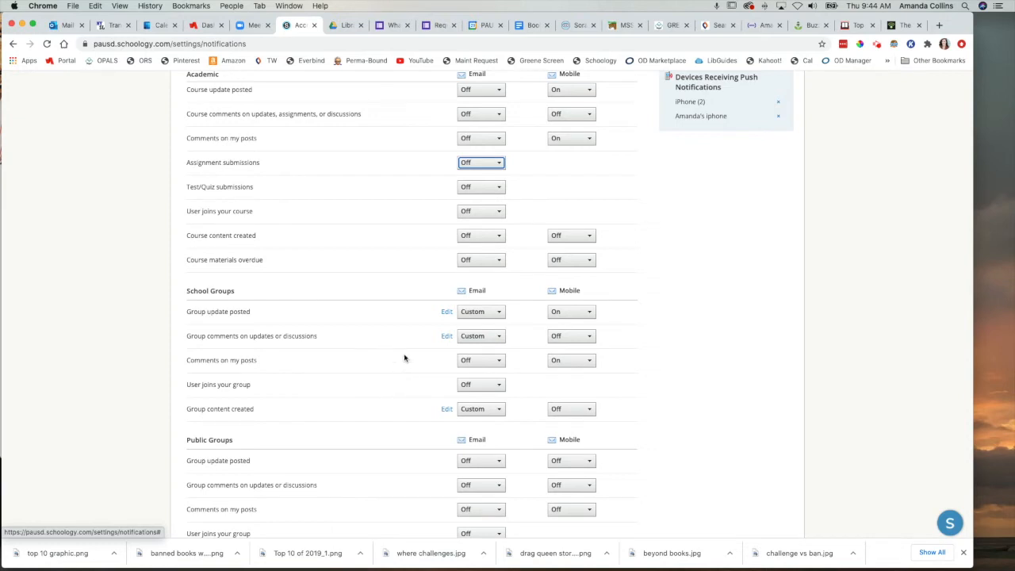
mouse_move(395, 336)
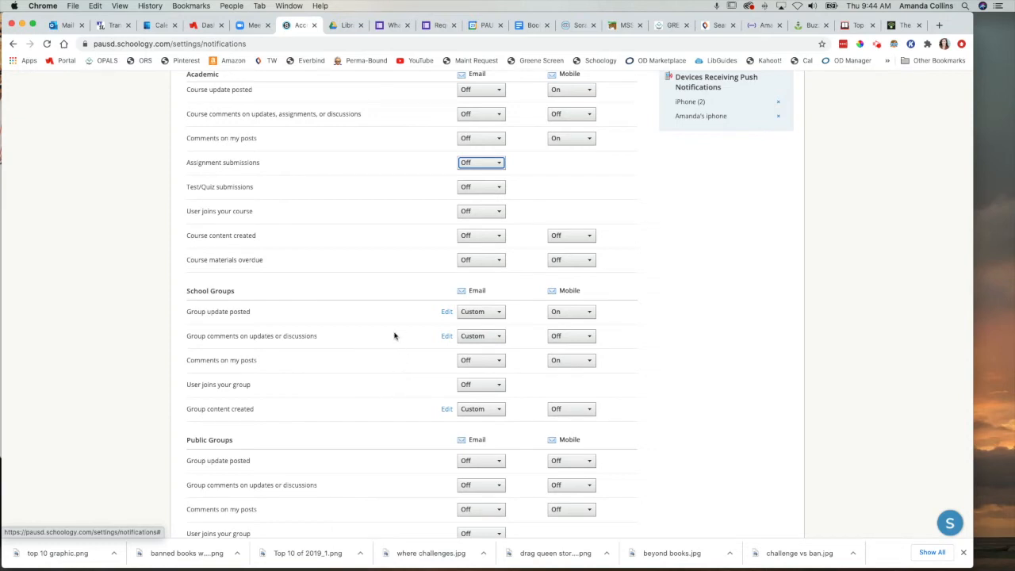
mouse_move(380, 309)
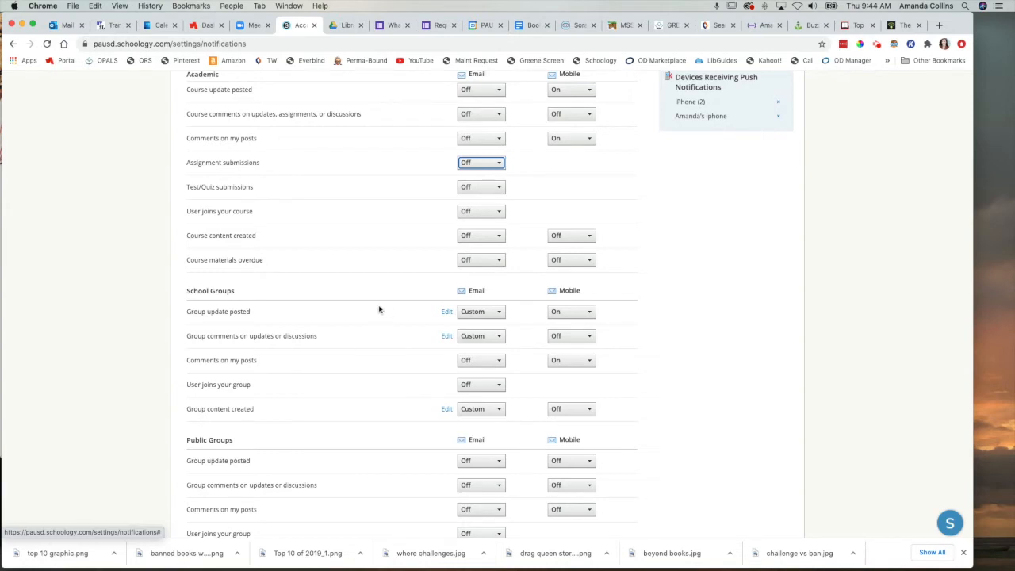
mouse_move(384, 295)
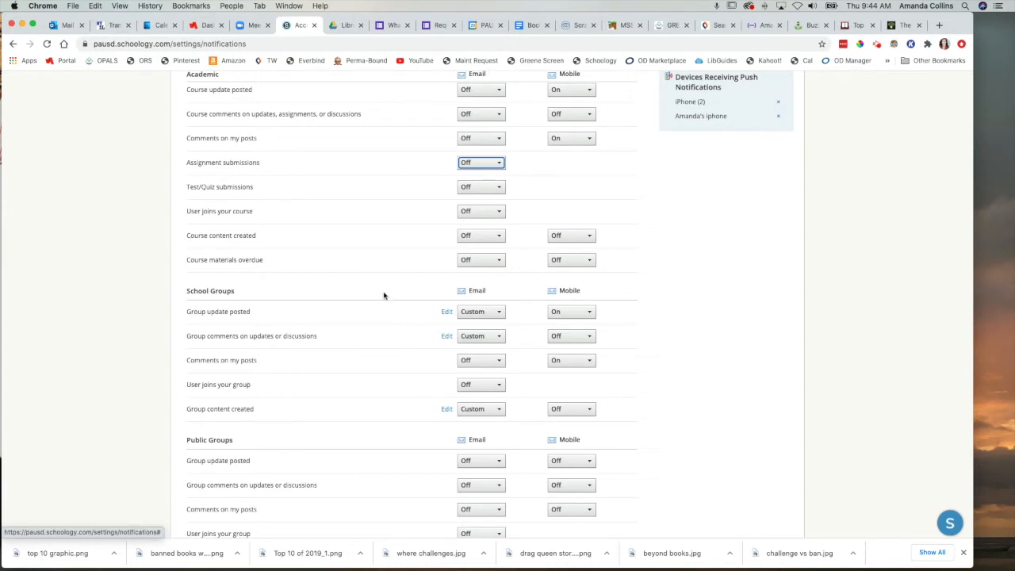
mouse_move(380, 298)
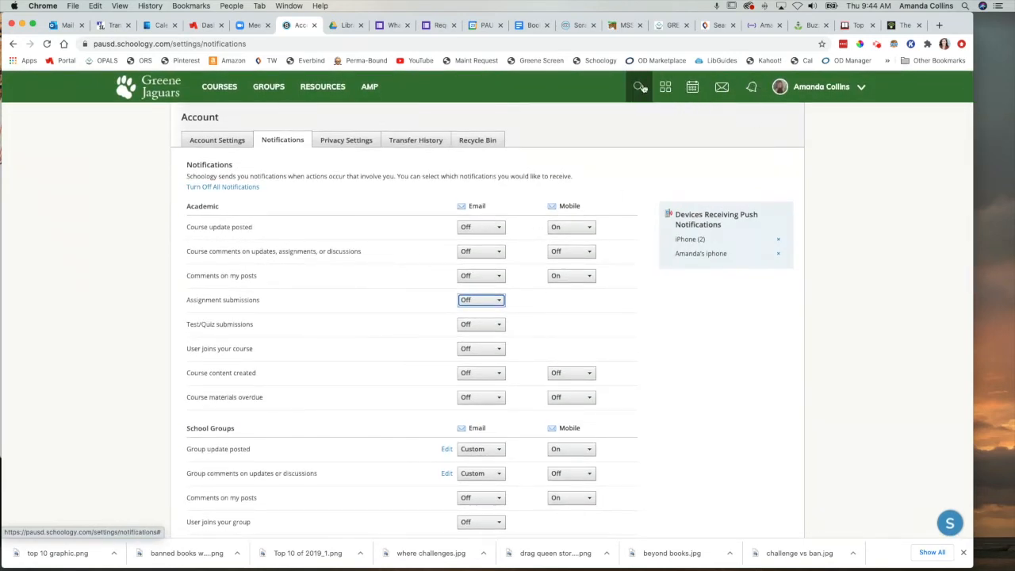
mouse_move(748, 86)
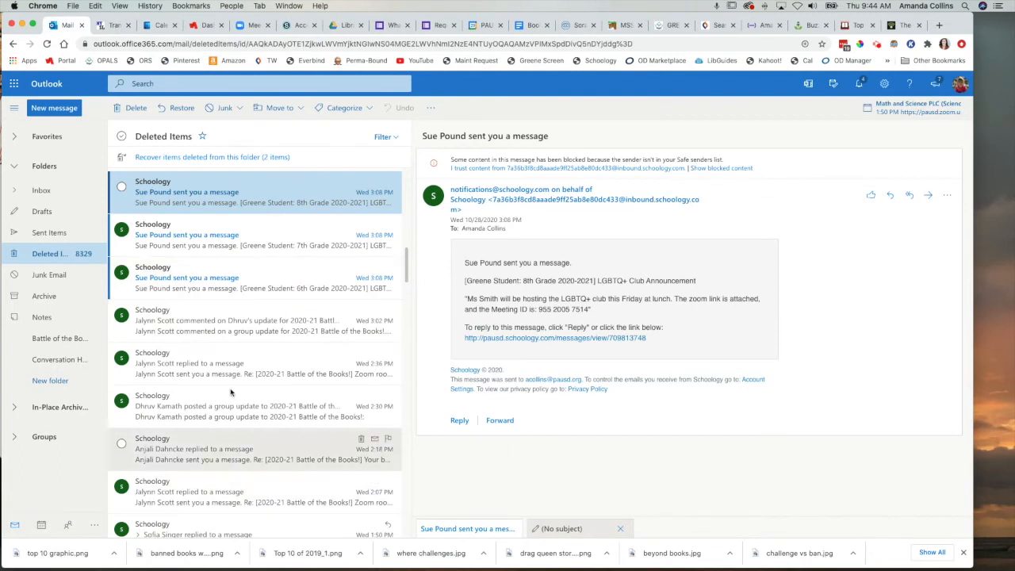
mouse_move(233, 372)
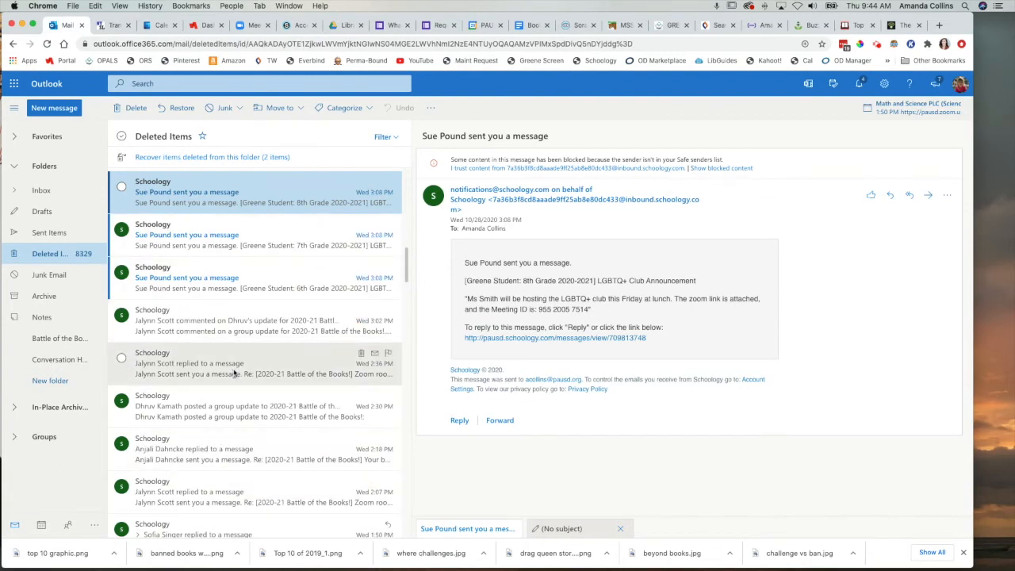
mouse_move(207, 399)
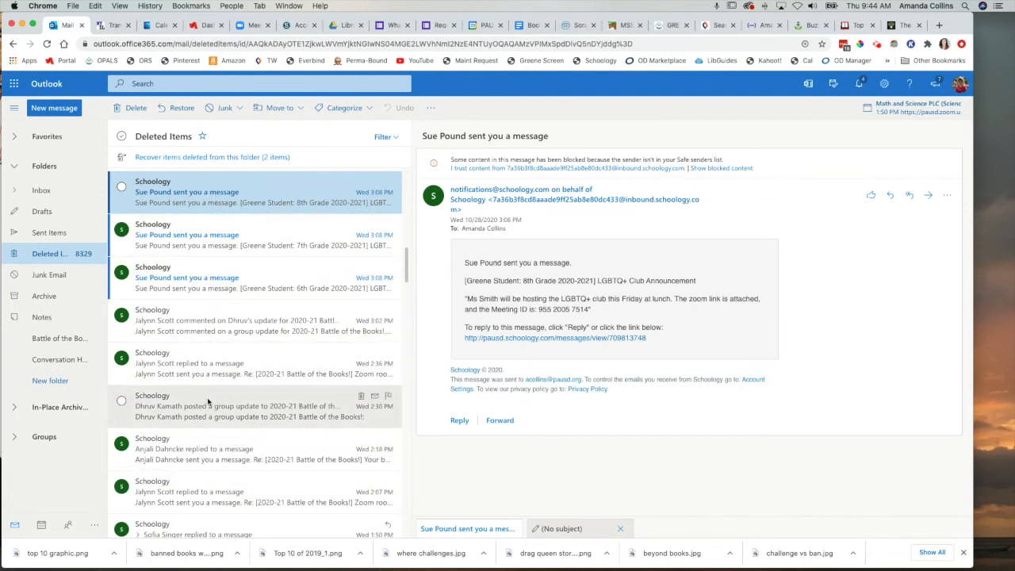
mouse_move(209, 373)
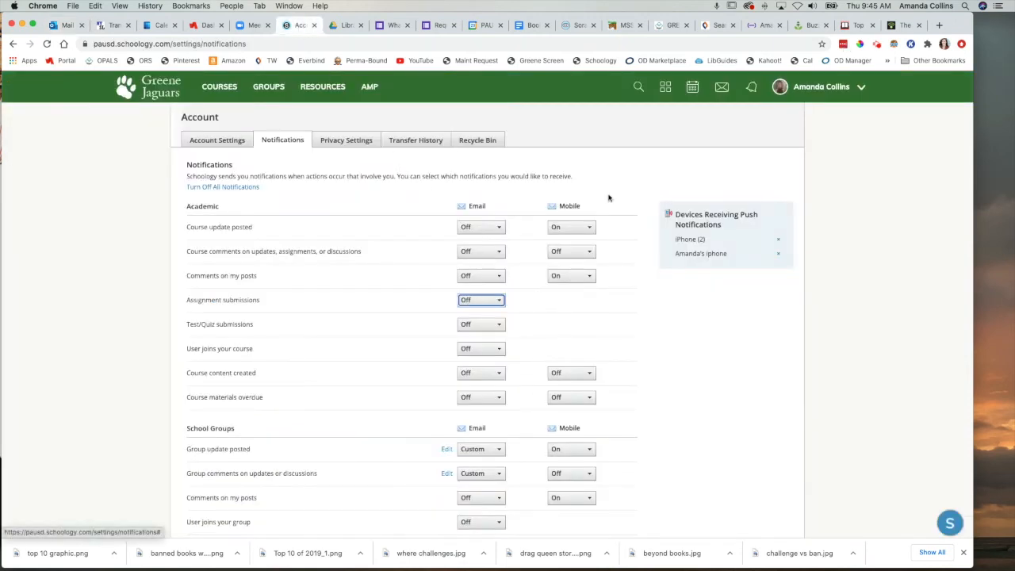
mouse_move(720, 114)
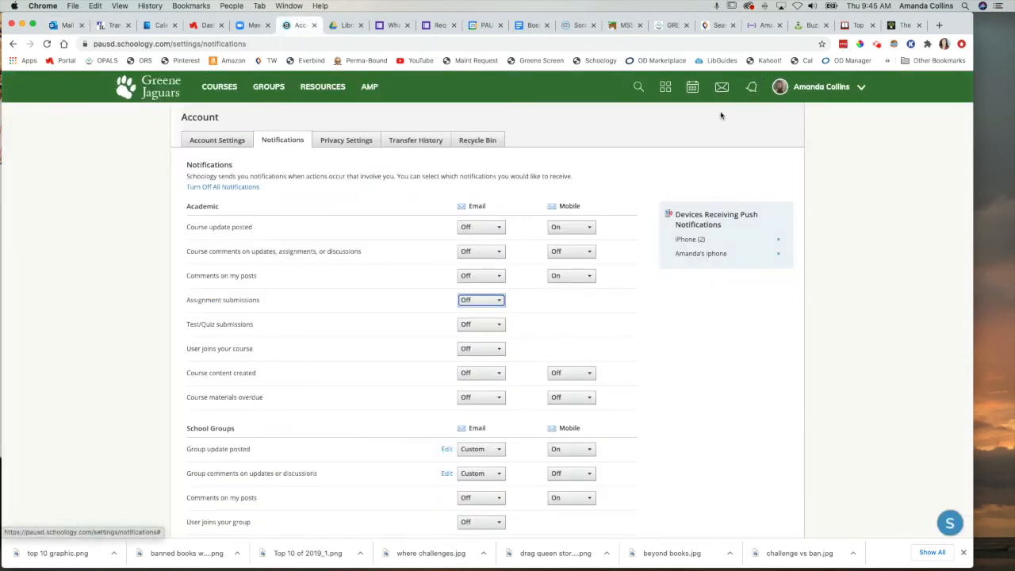
mouse_move(723, 119)
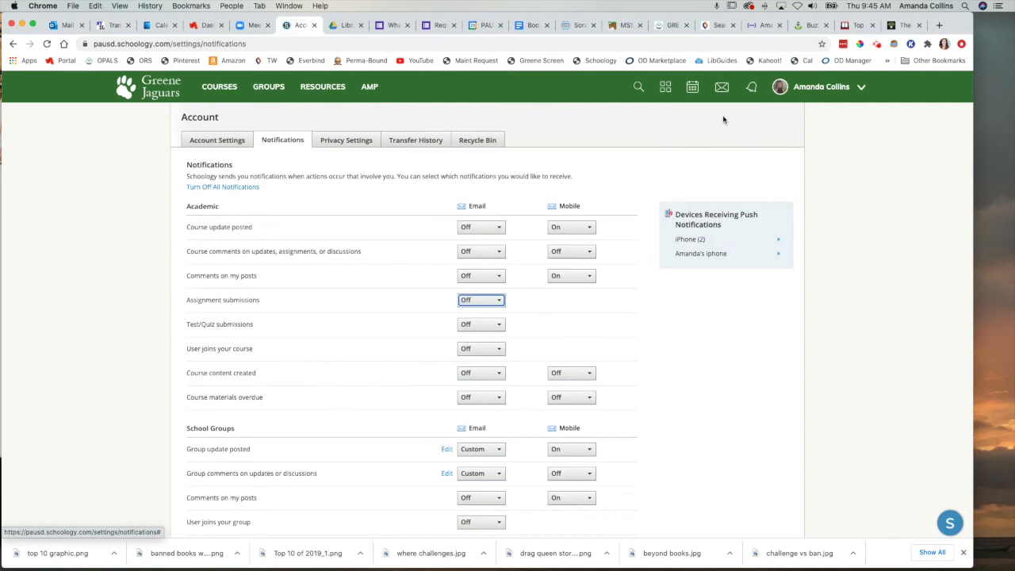
- Save the notification settings with email notifications off and get the saved confirmation
scroll("down", 3)
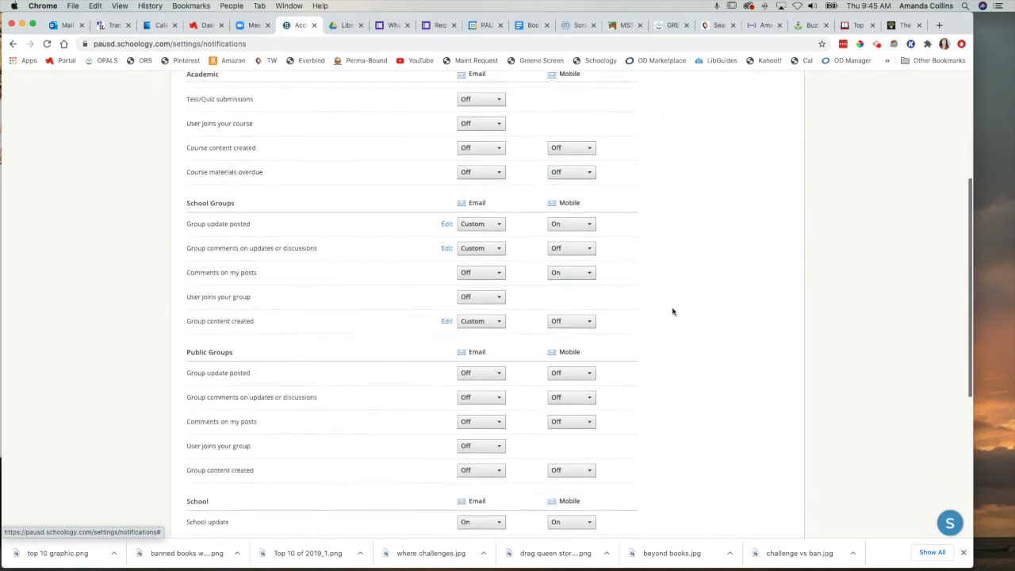
scroll("down", 3)
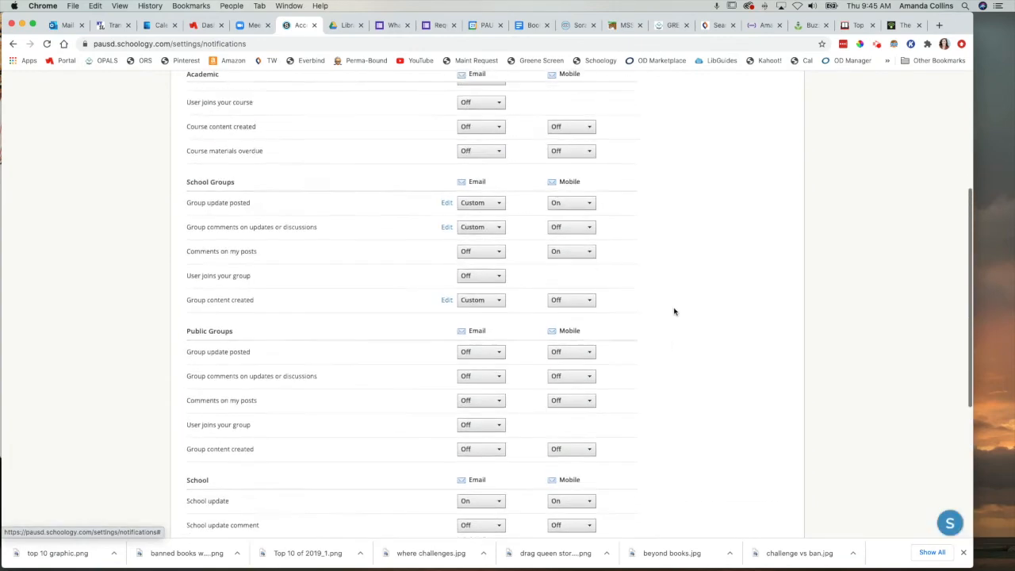
left_click(217, 435)
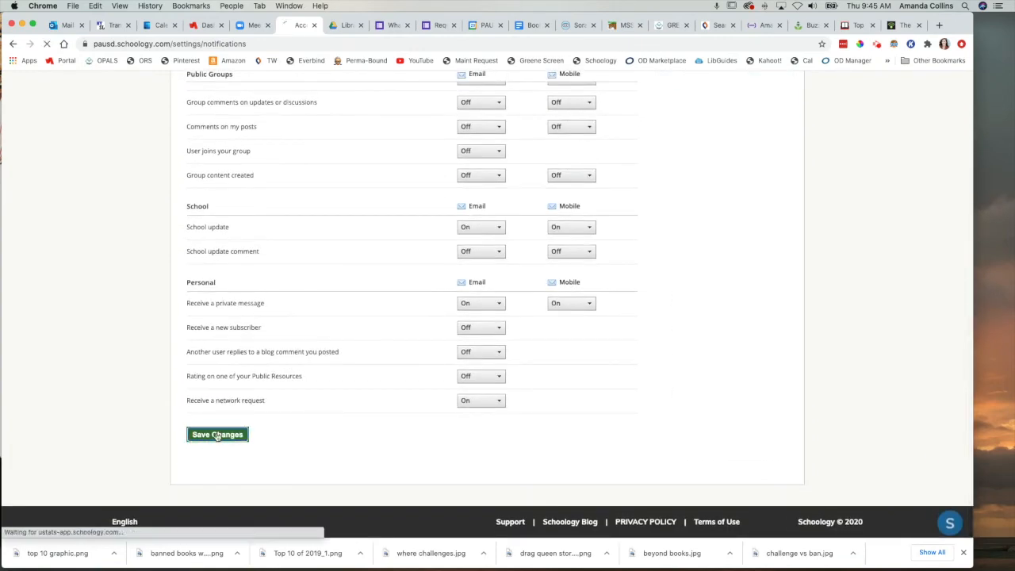
left_click(217, 434)
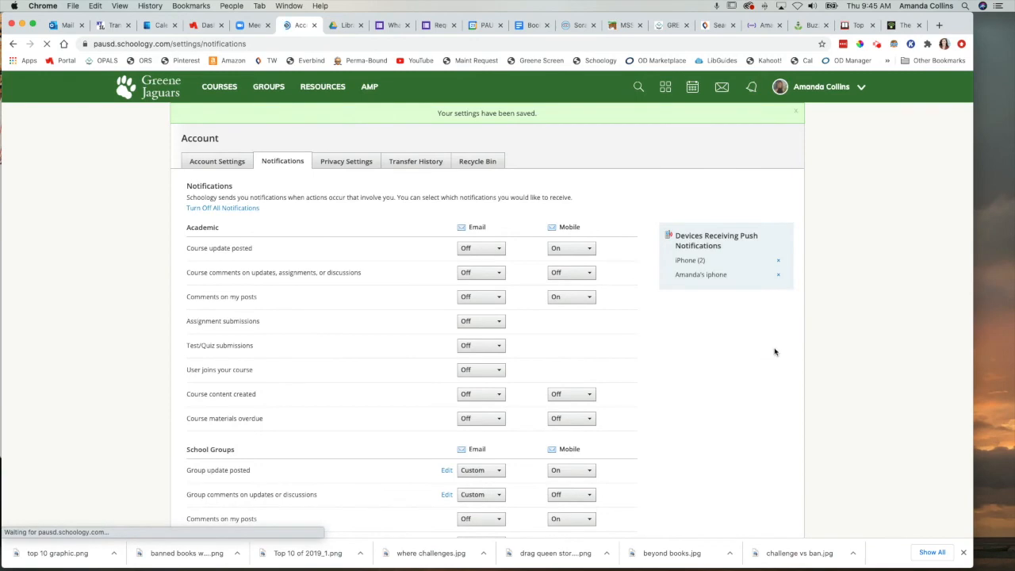